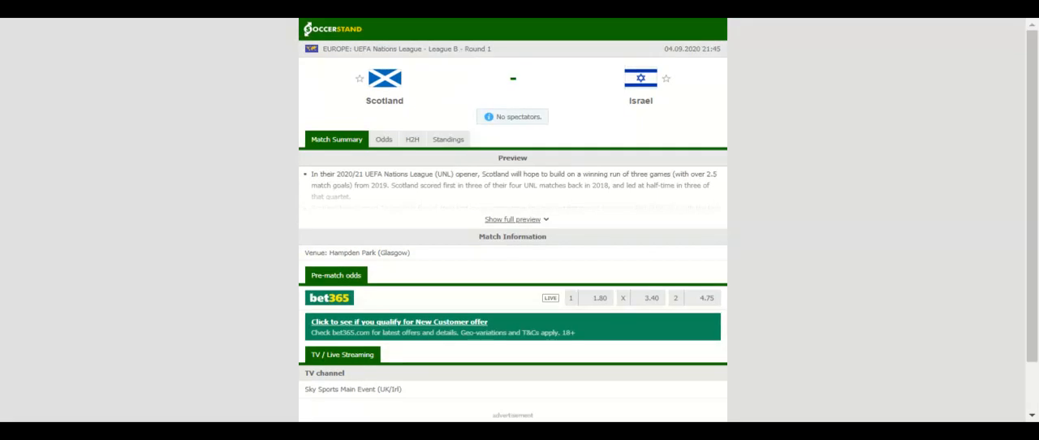
Show the Group 2 standings table for Scotland vs Israel.
{"action": "left_click", "coordinate": [447, 138]}
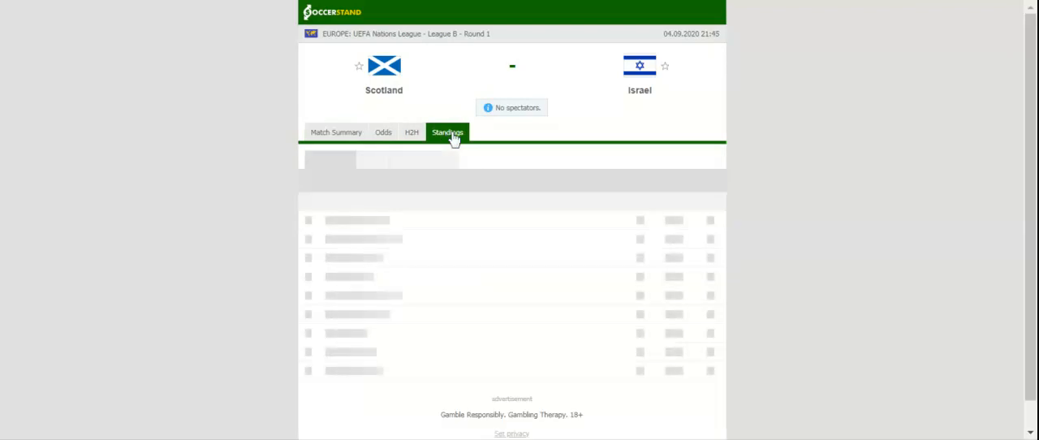
{"action": "left_click", "coordinate": [447, 132]}
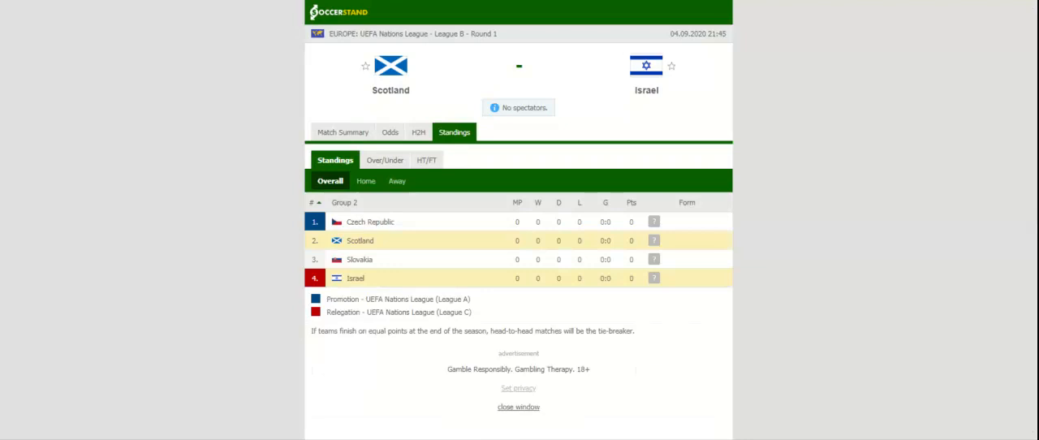
Show head-to-head results listing the last five matches of Scotland and Israel.
{"action": "left_click", "coordinate": [418, 132]}
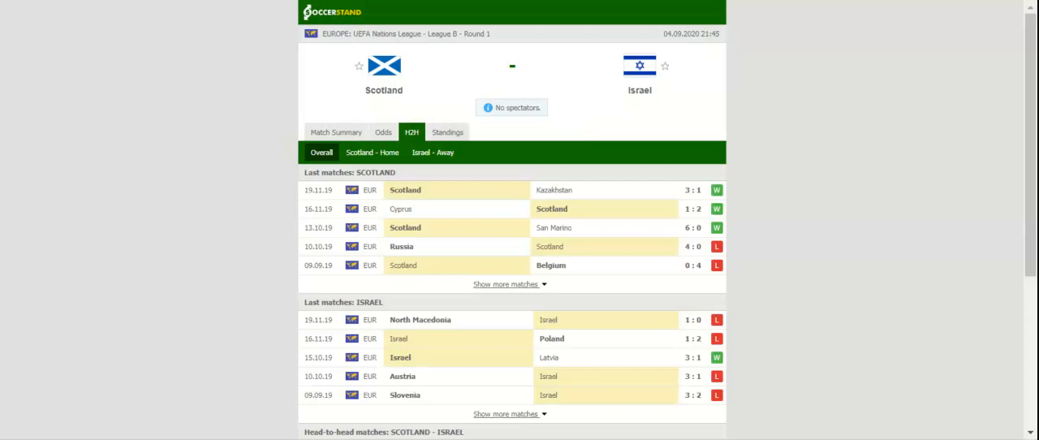
Show the betting odds for Scotland vs Israel.
{"action": "left_click", "coordinate": [383, 132]}
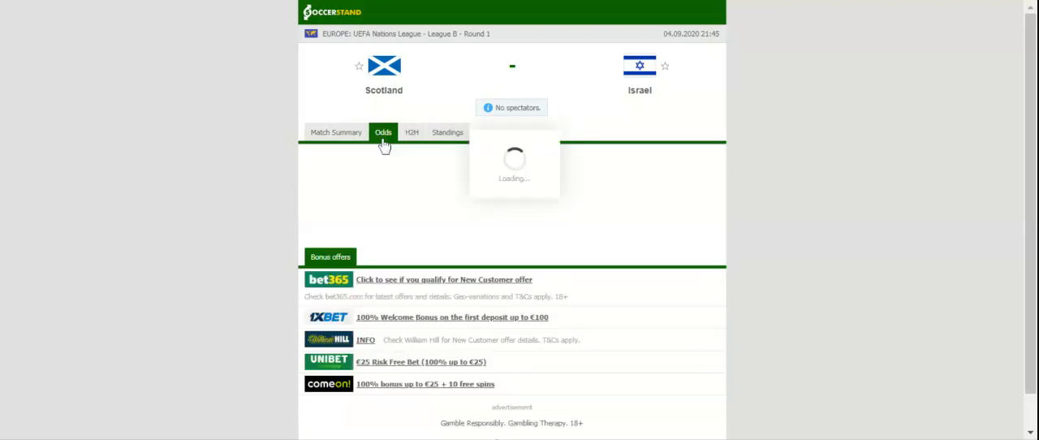